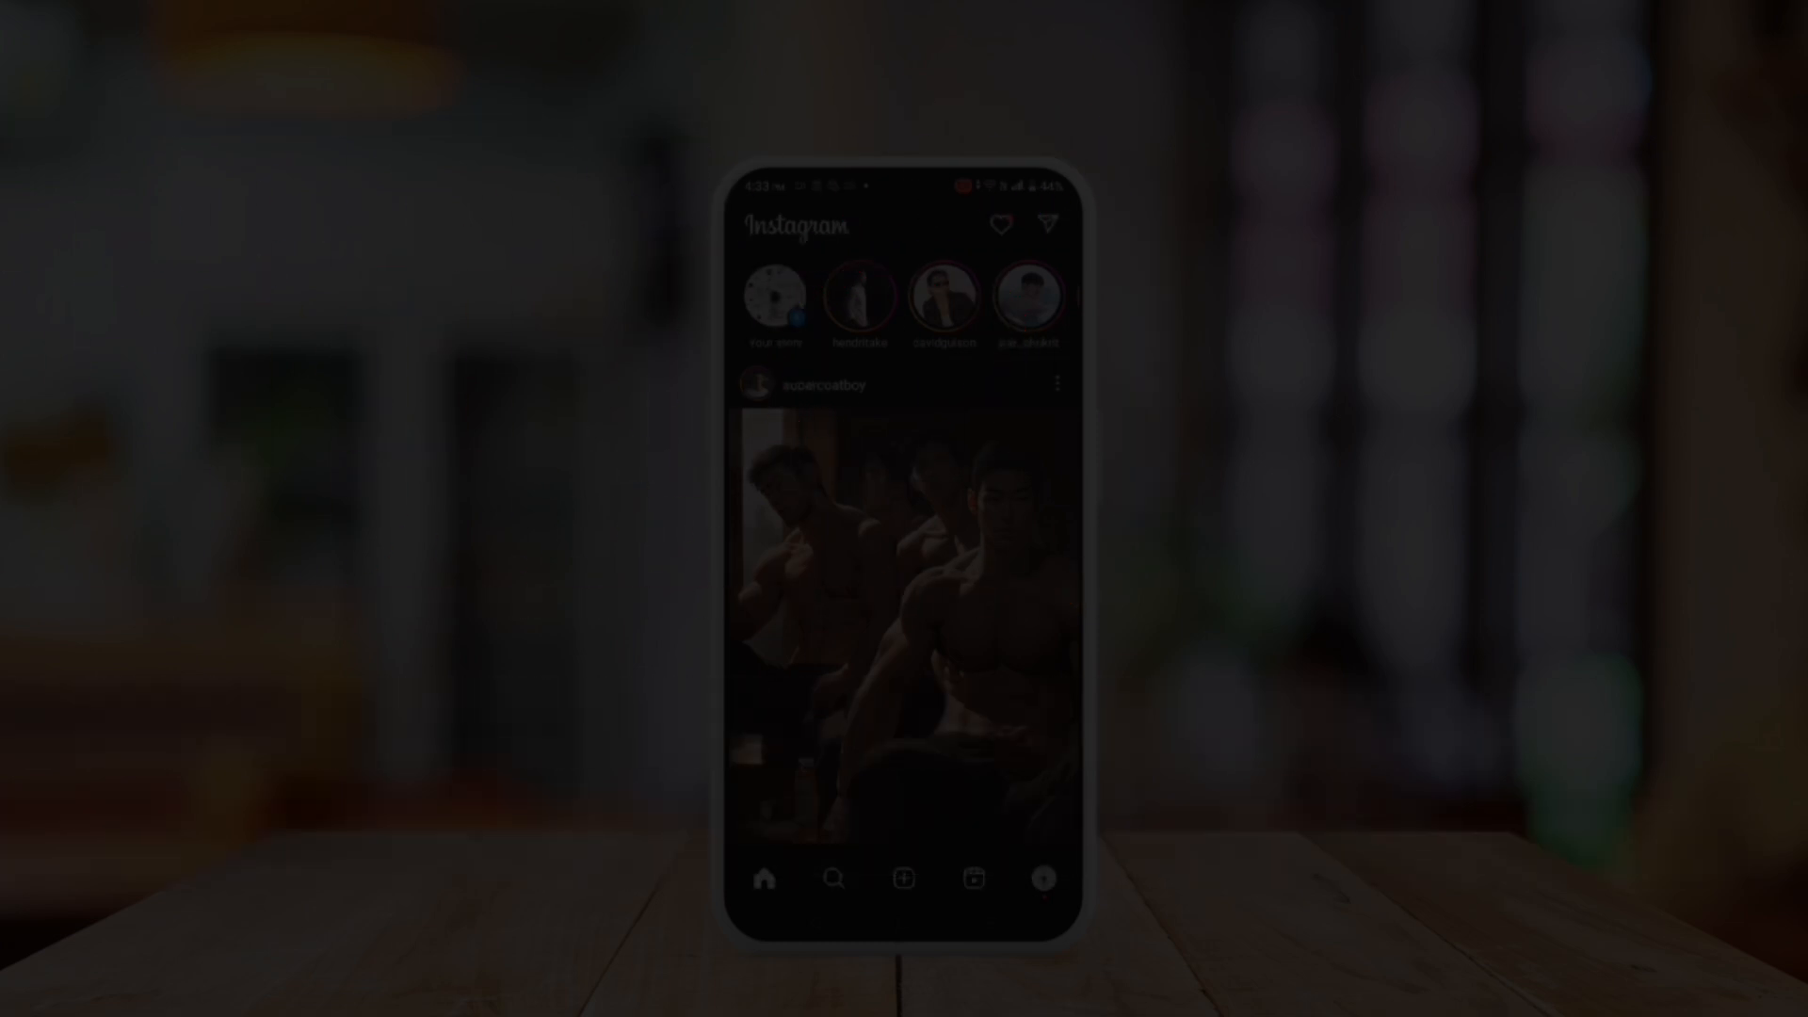
# Open your own profile page from the bottom navigation avatar.
pyautogui.click(1040, 877)
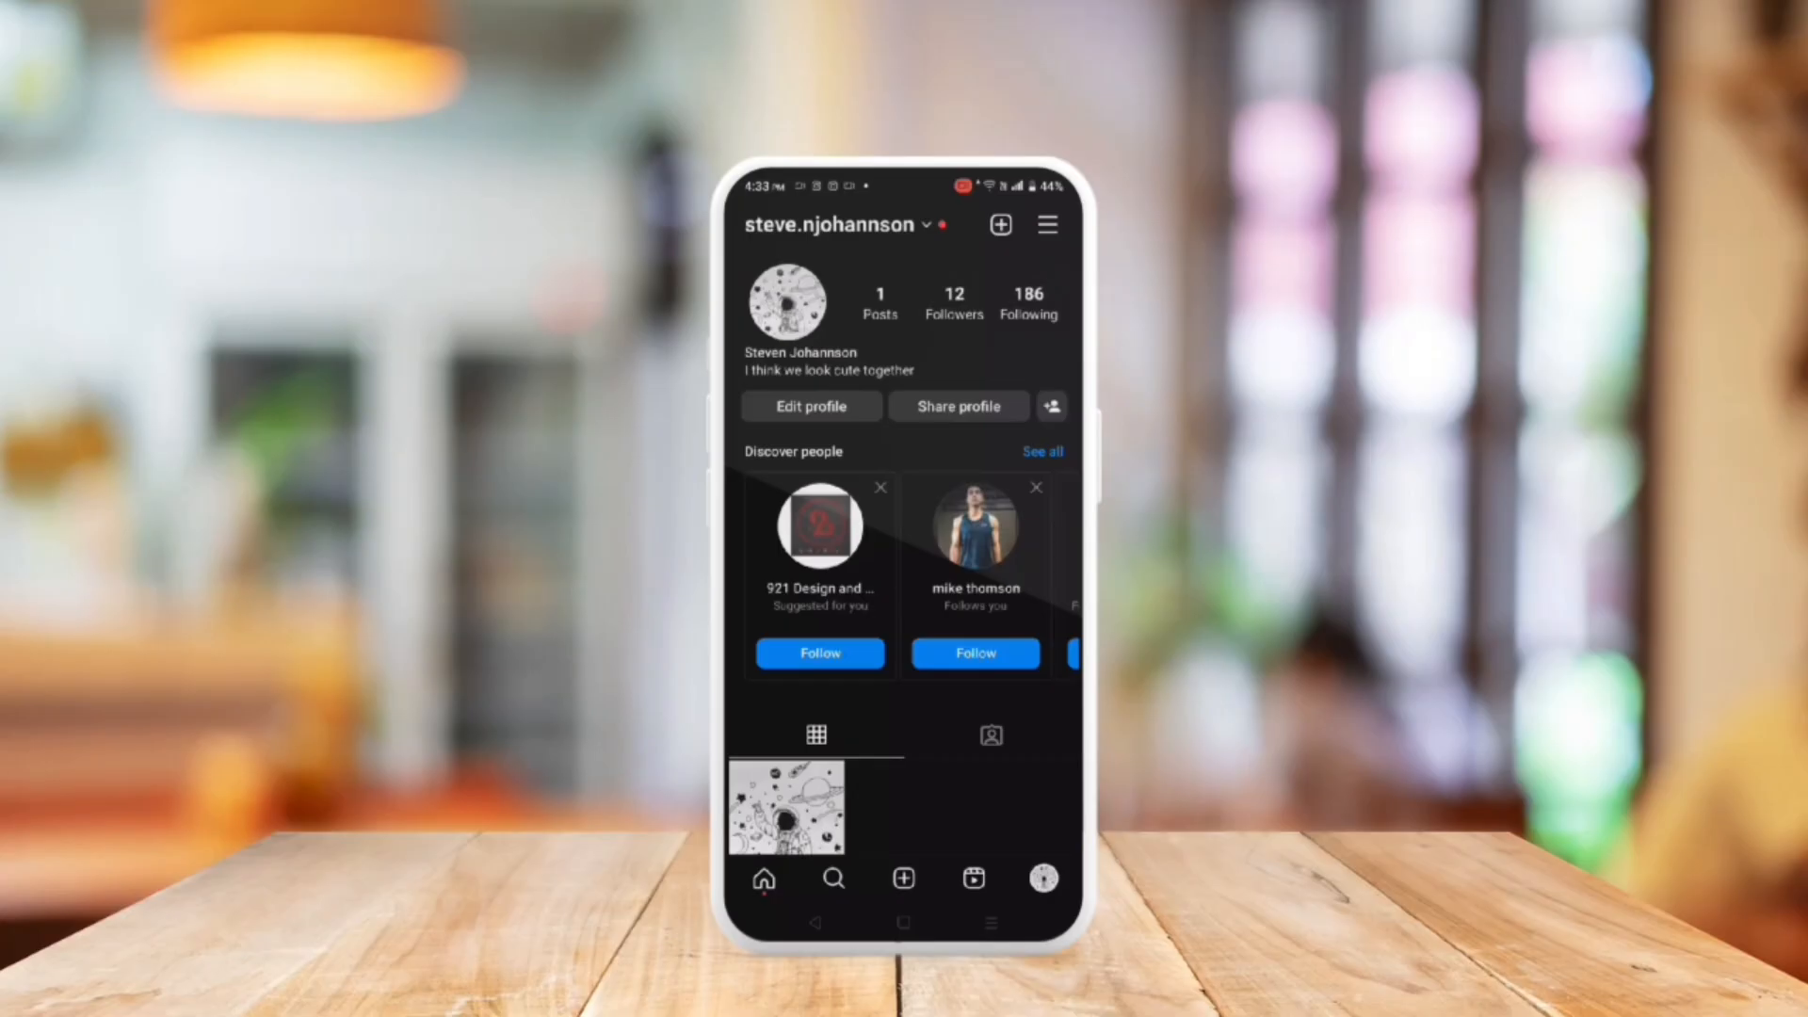
pyautogui.click(1047, 224)
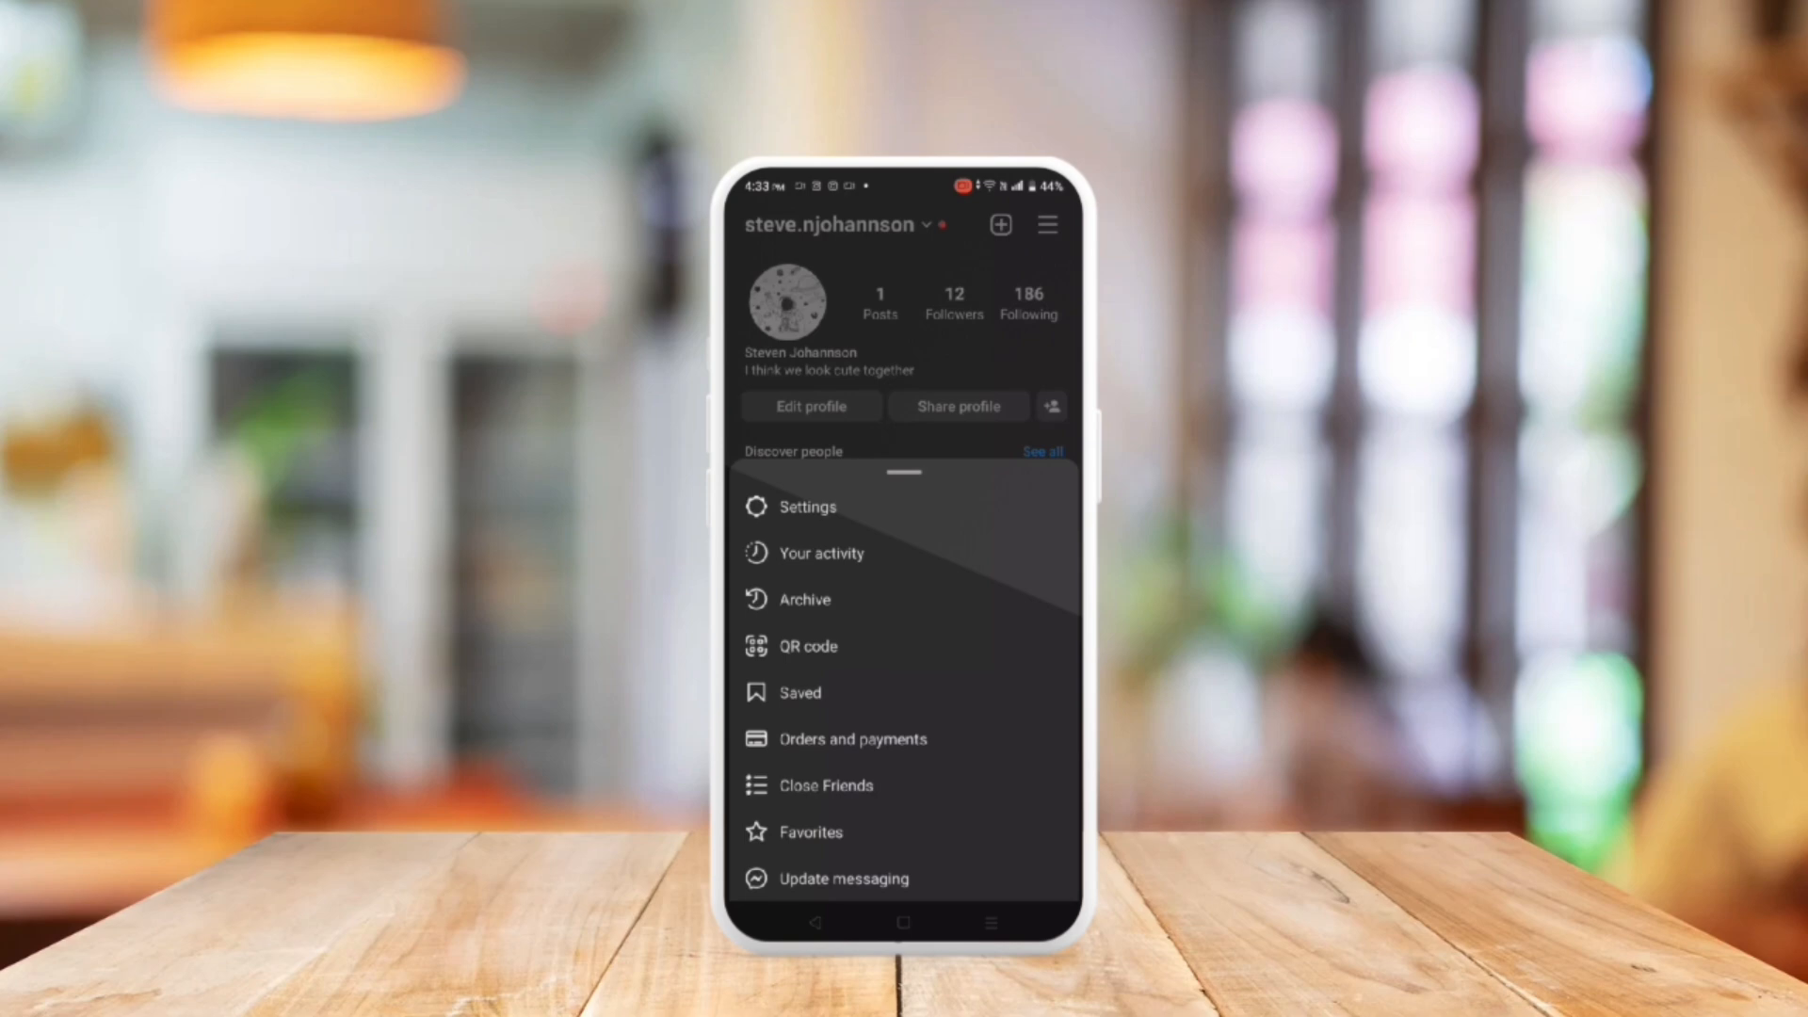
pyautogui.click(807, 506)
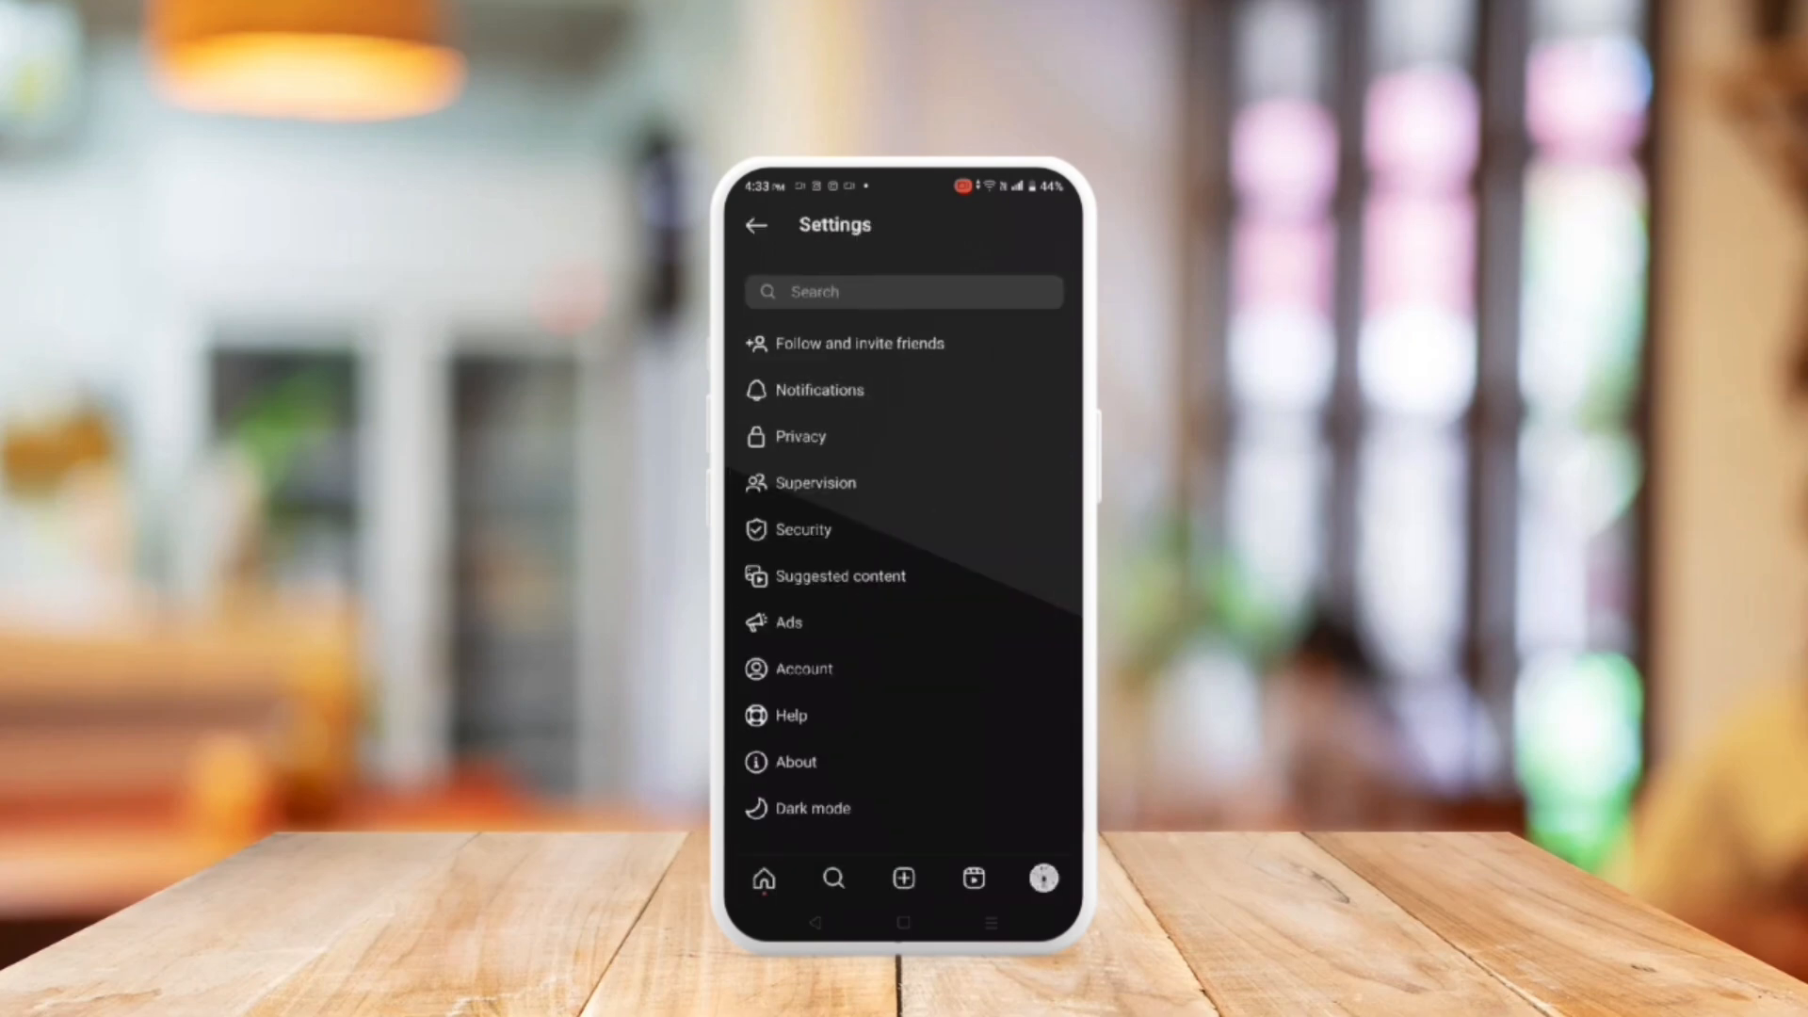
pyautogui.click(756, 225)
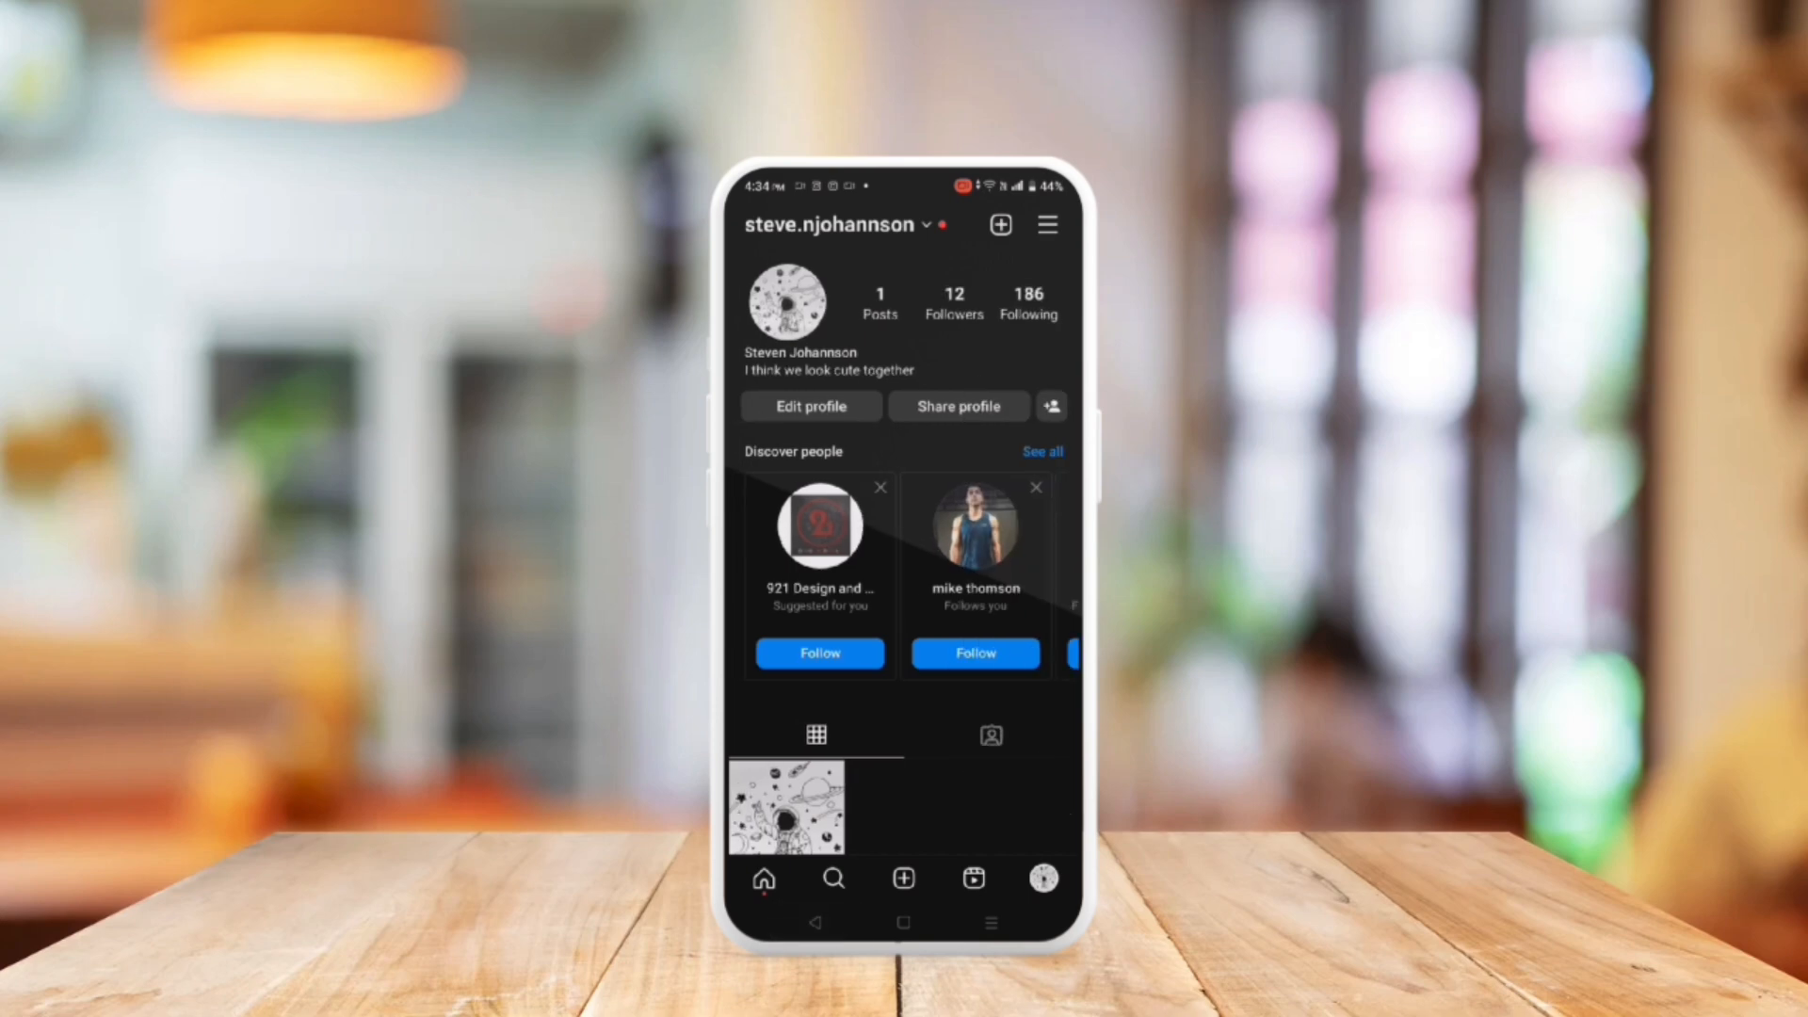
# Open the Your activity page from the profile menu.
pyautogui.click(1047, 225)
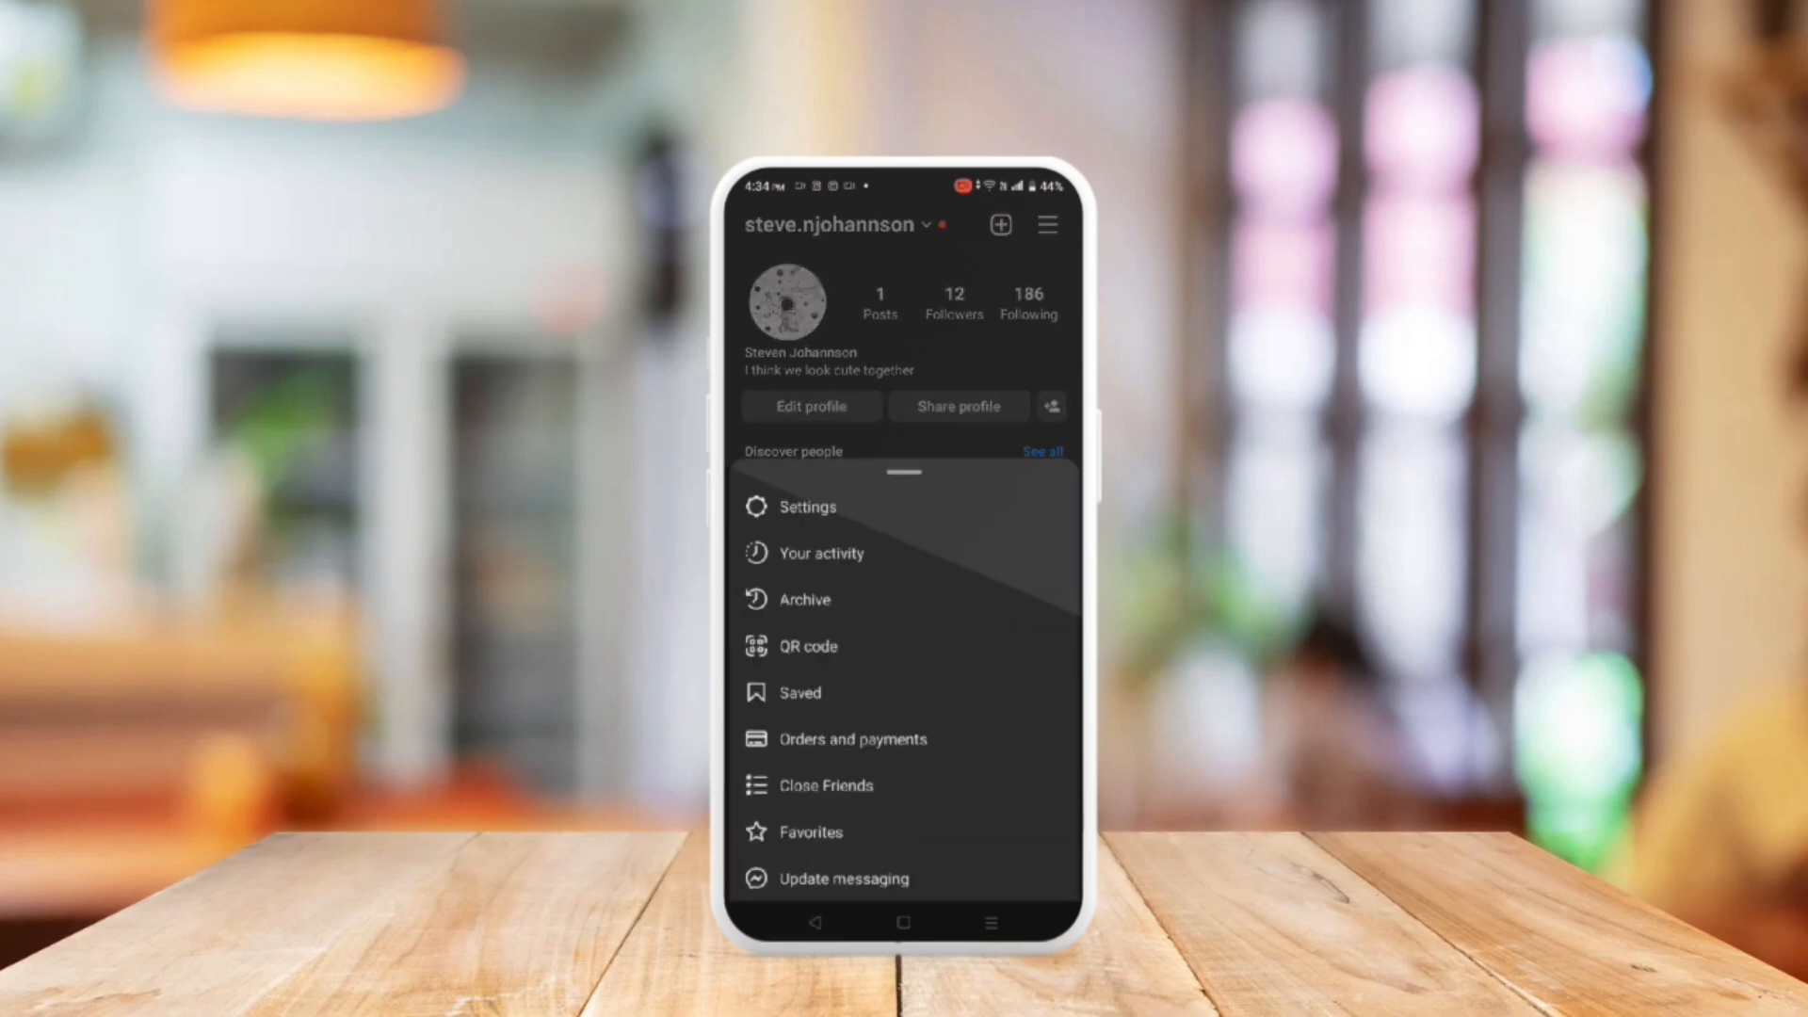
pyautogui.click(821, 553)
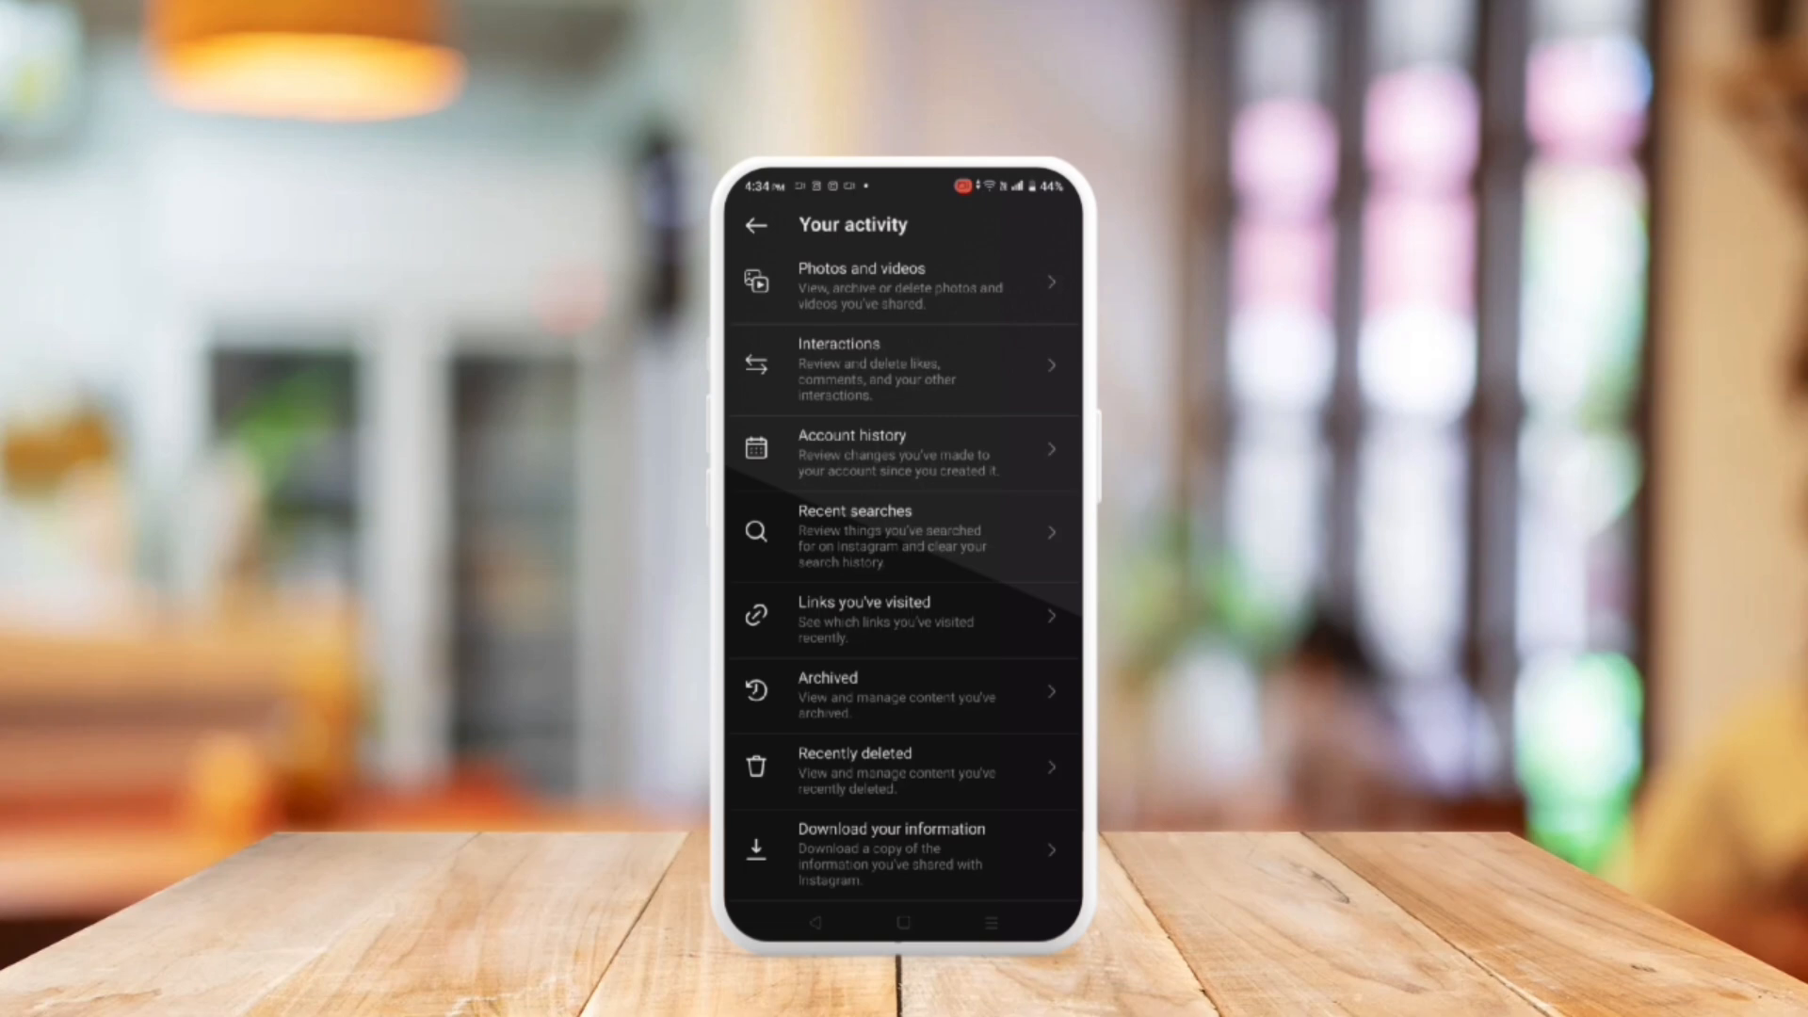
# Open Download your information from the bottom of the Your activity list.
pyautogui.click(903, 847)
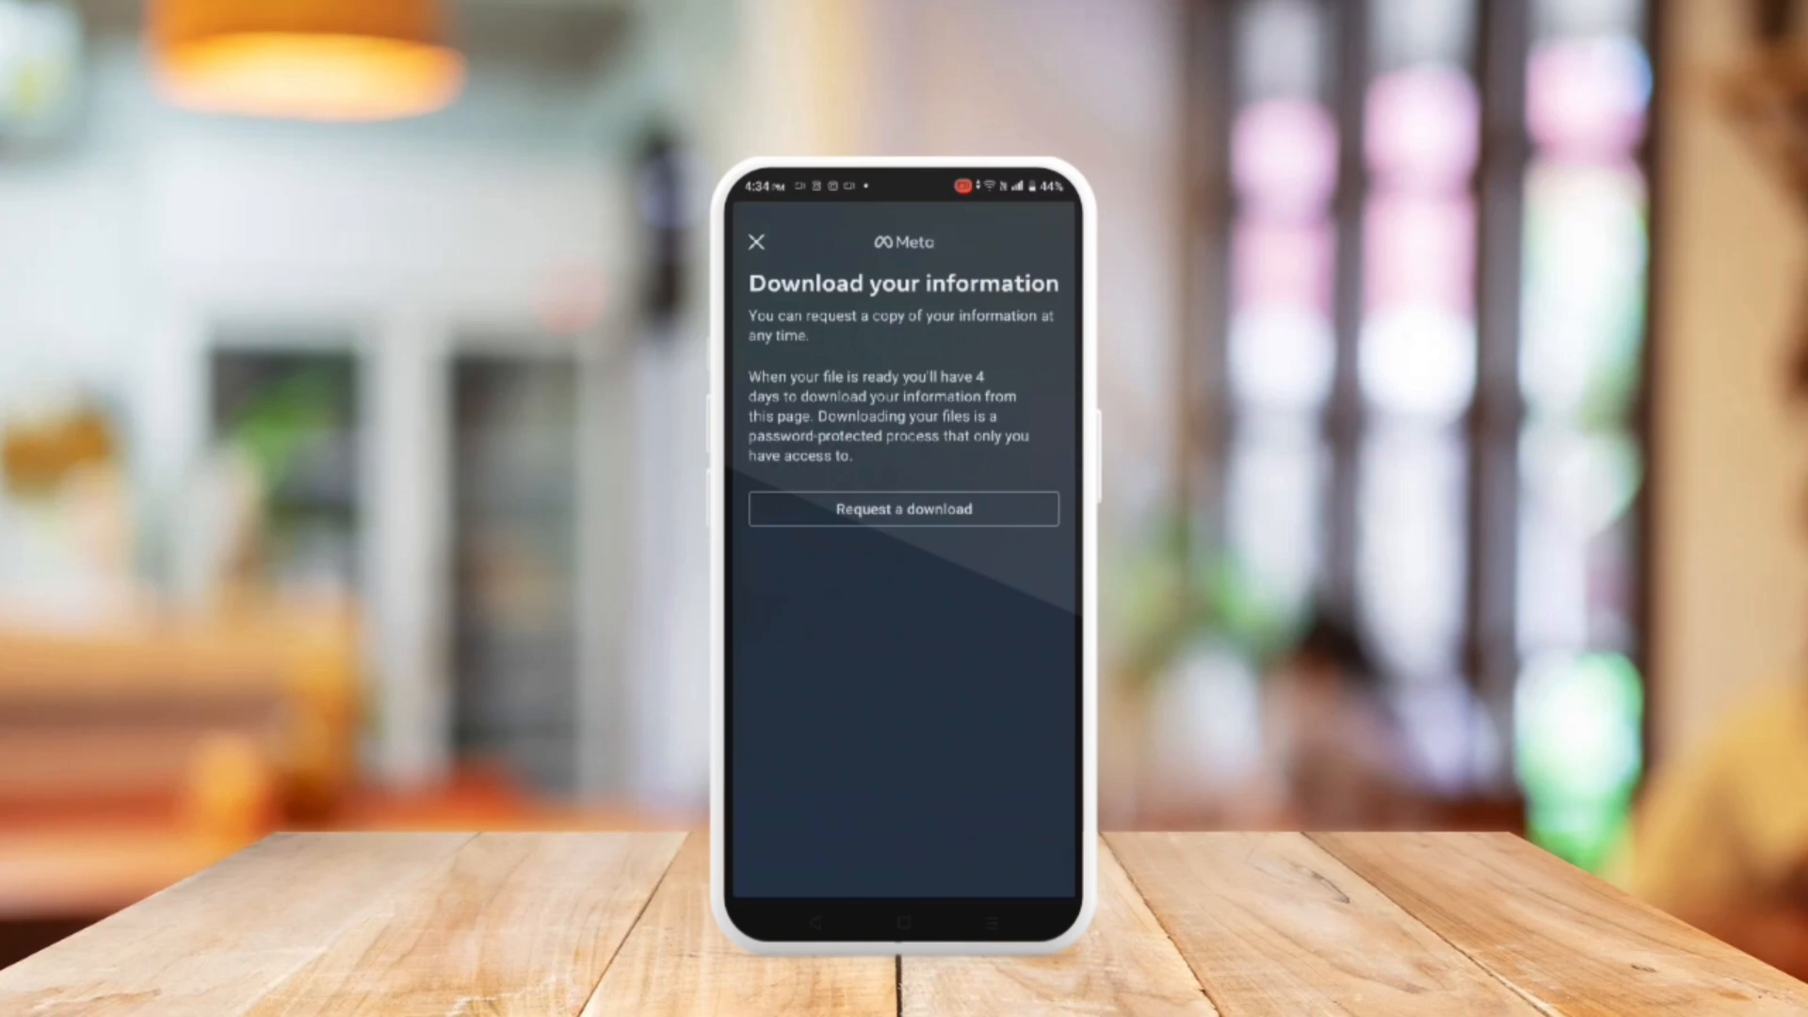
# Request a download of your data to reach the Select information screen.
pyautogui.click(903, 509)
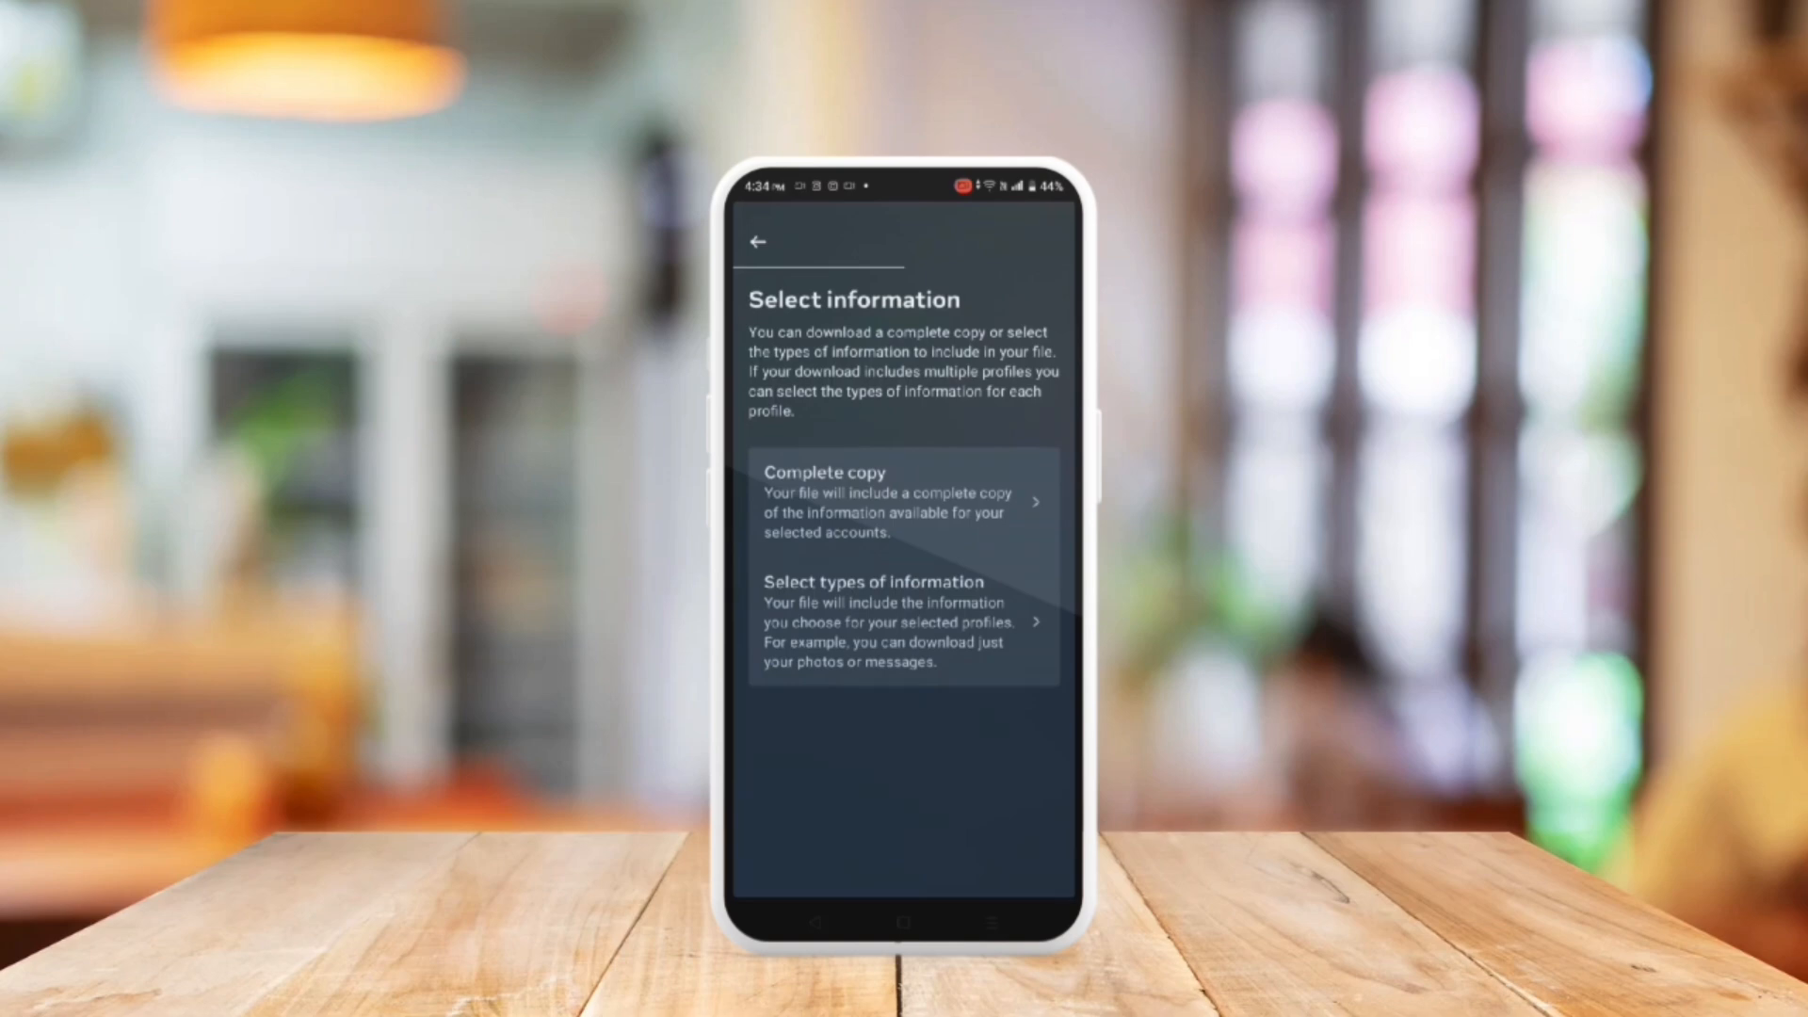